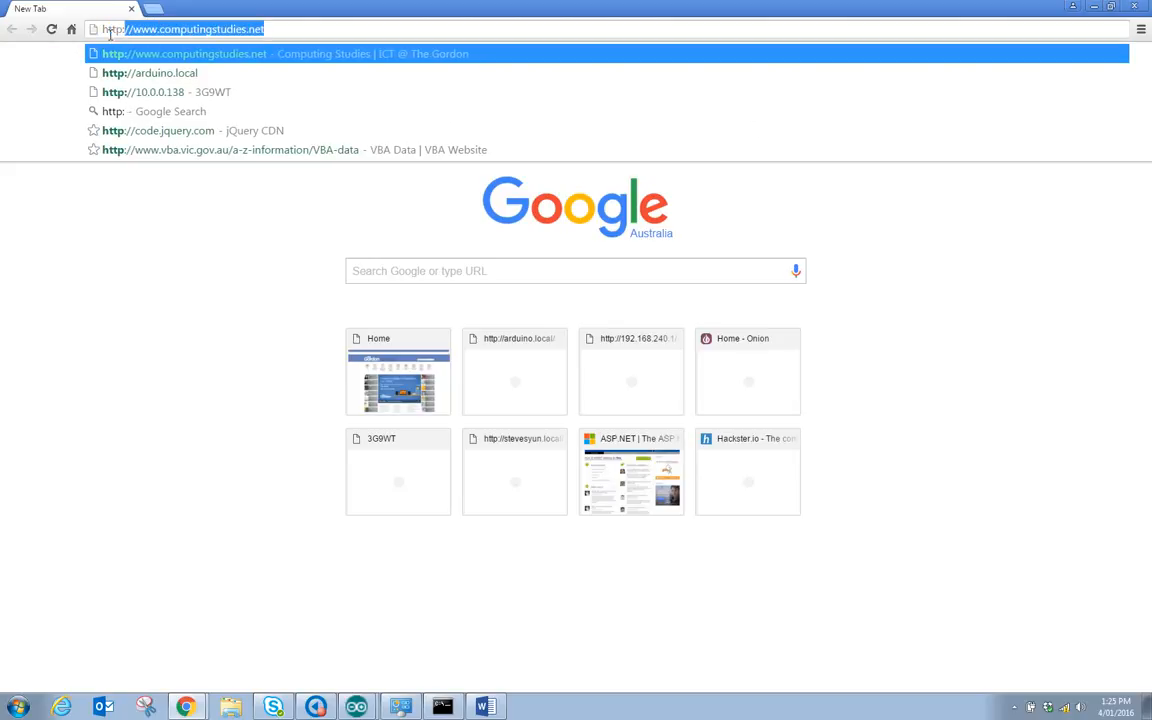
Enter stevesyun.local in Chrome's address bar to load the Yún panel.
text(stevesyun.local/cgi-bin/luci/webpanel/homepage)
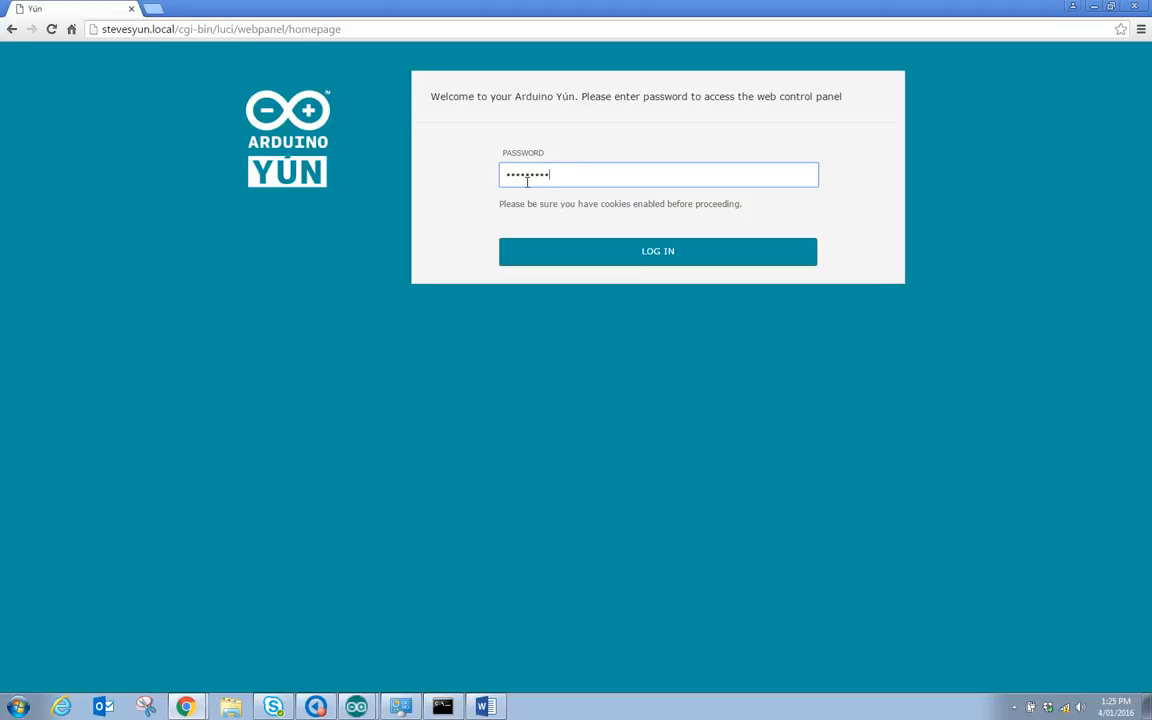
Submit the Yún web panel password, retrying LOG IN until it goes through.
click(657, 251)
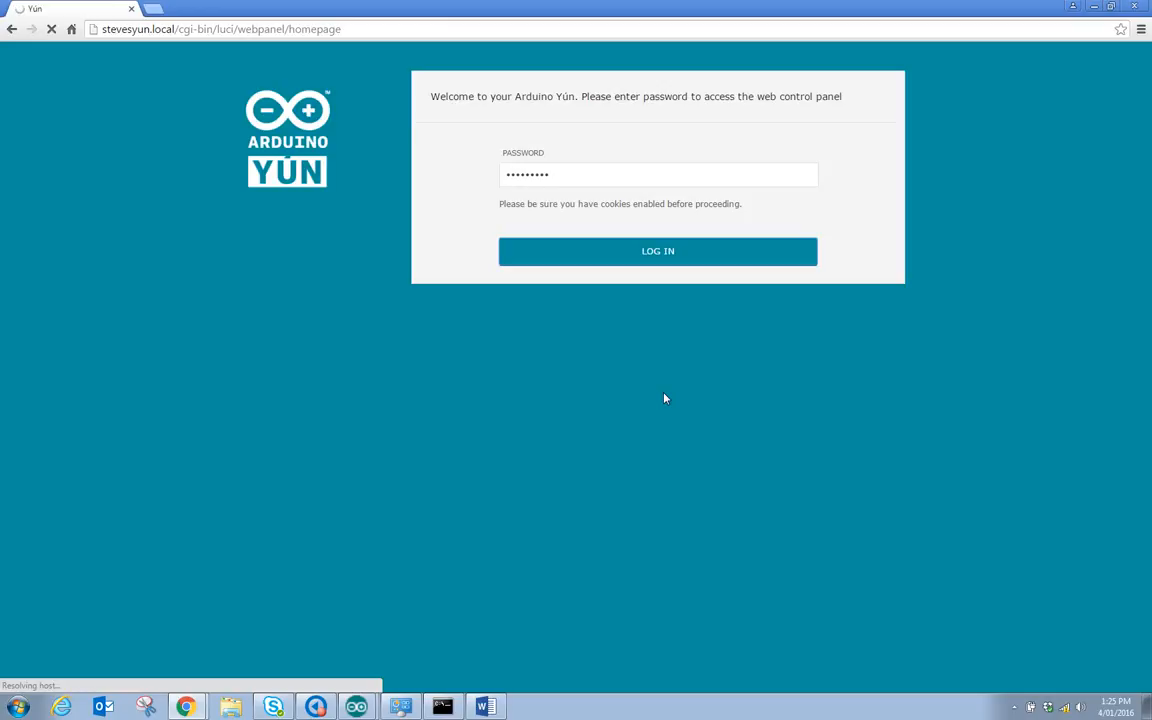
mouse_move(1087, 713)
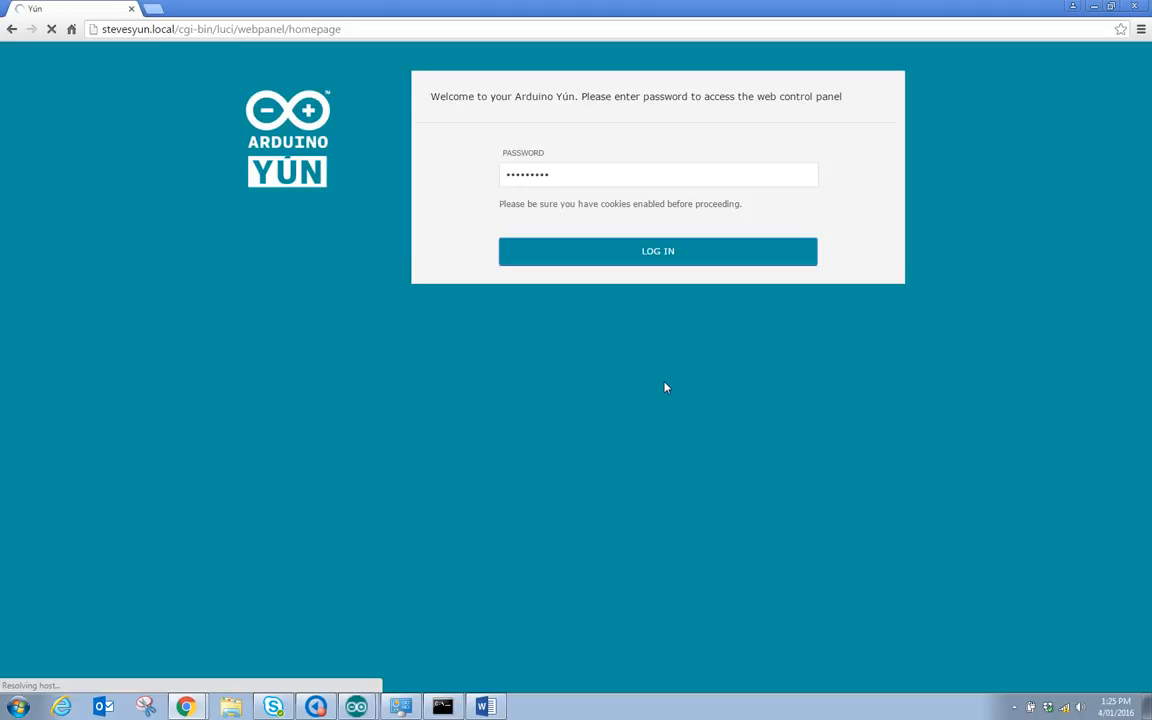
click(657, 251)
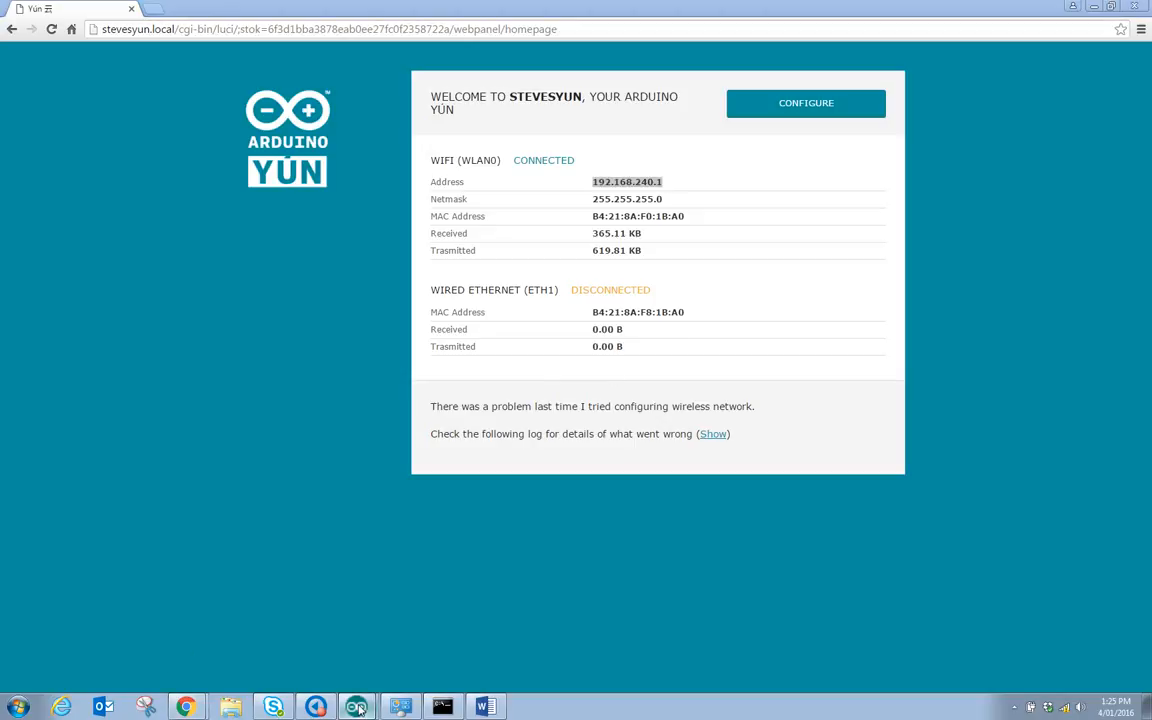
In Arduino IDE, view Tools > Port showing COM3, COM7 and StevesYUN at 192.168.240.1.
click(356, 707)
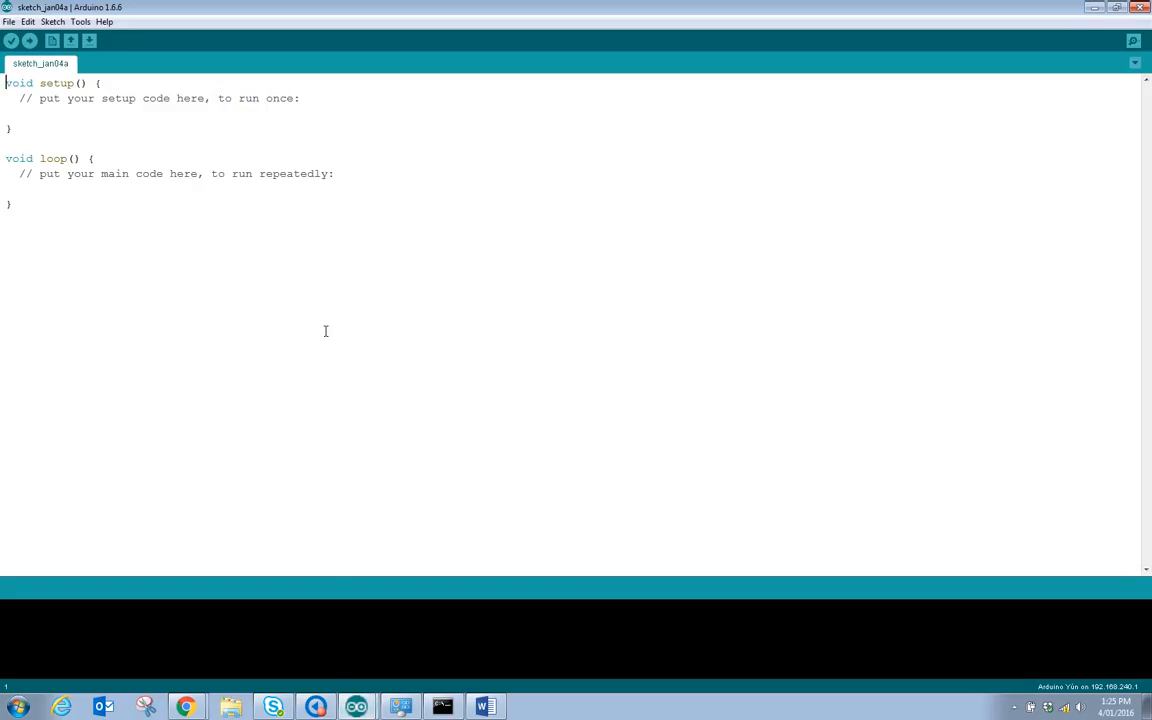
click(80, 21)
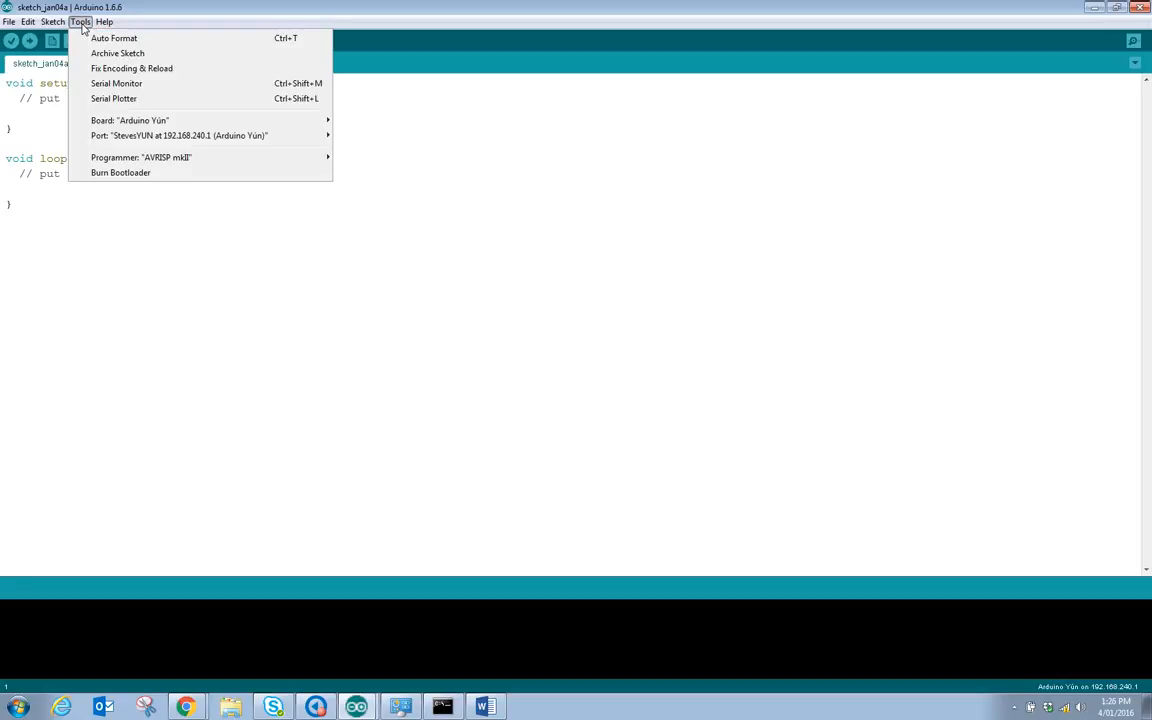
mouse_move(86, 44)
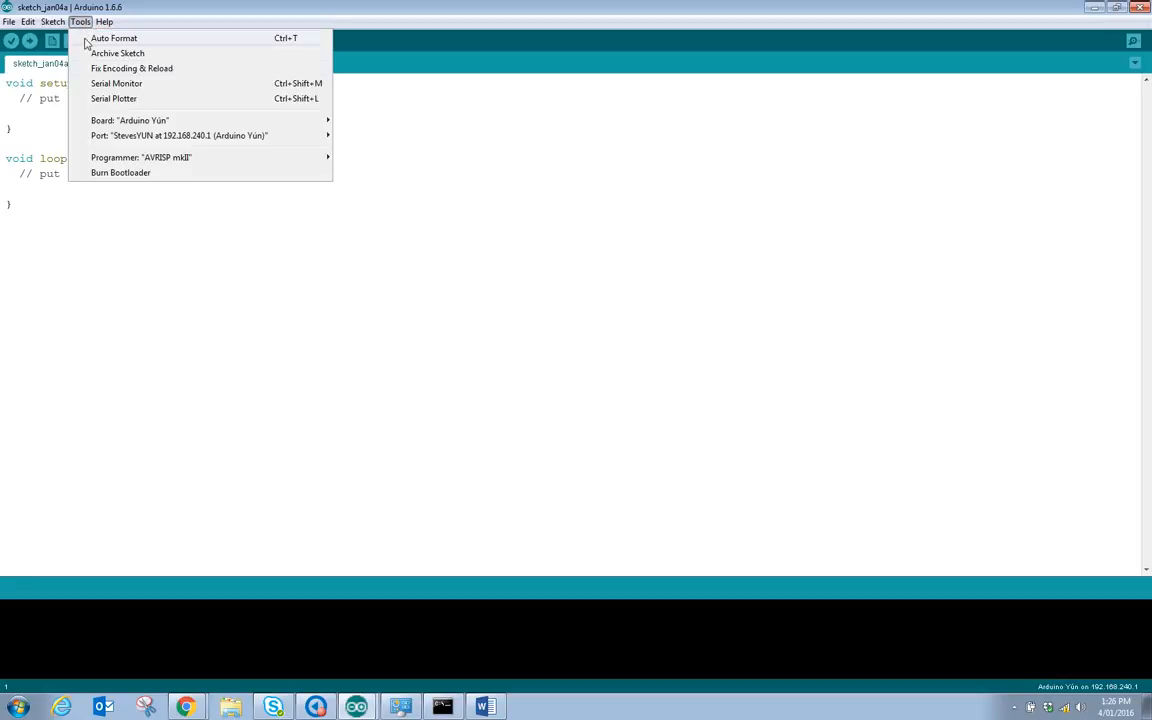
click(180, 135)
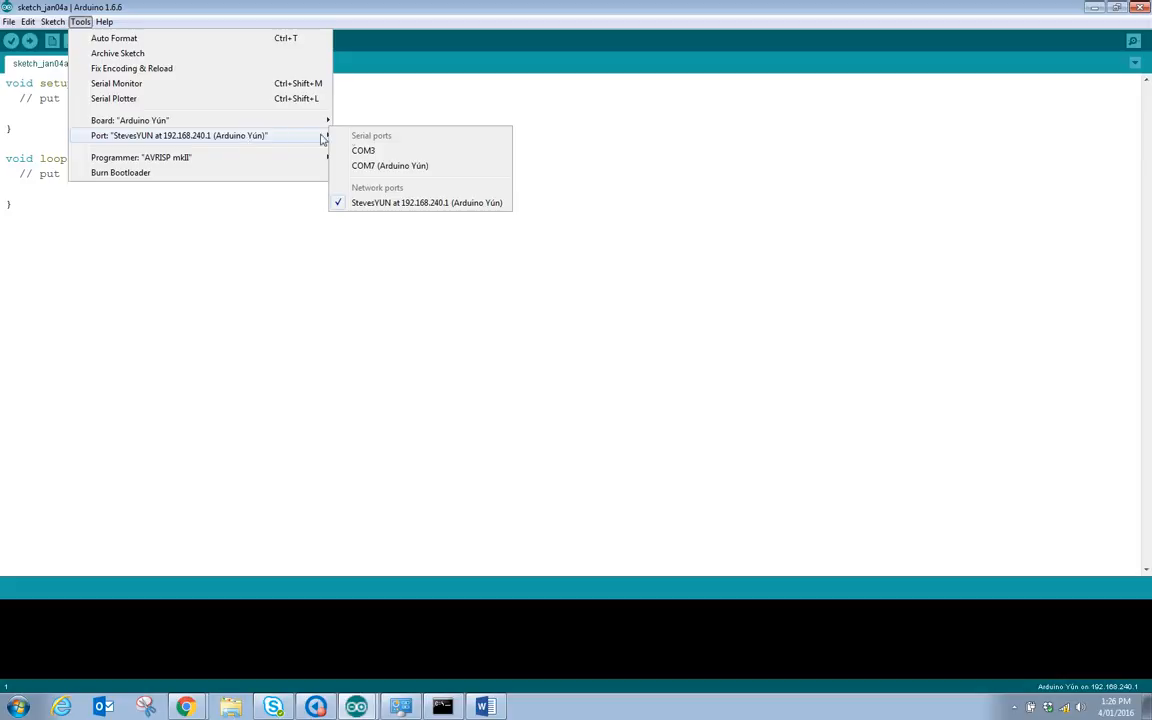
mouse_move(365, 166)
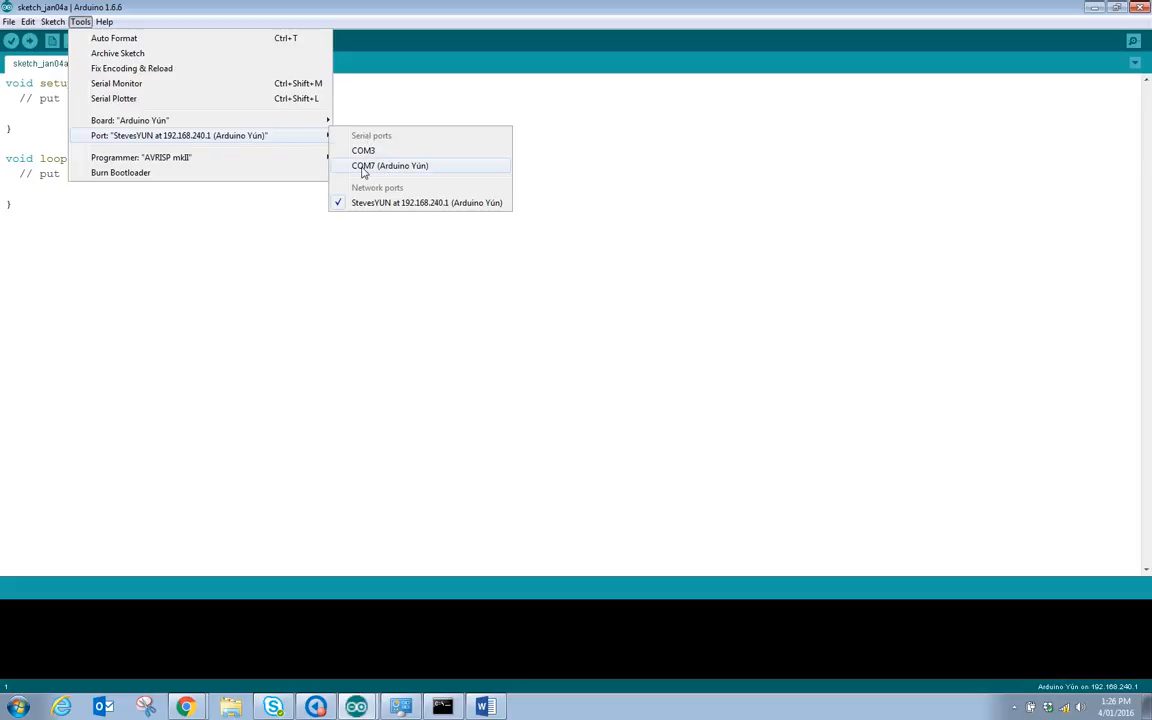
mouse_move(407, 167)
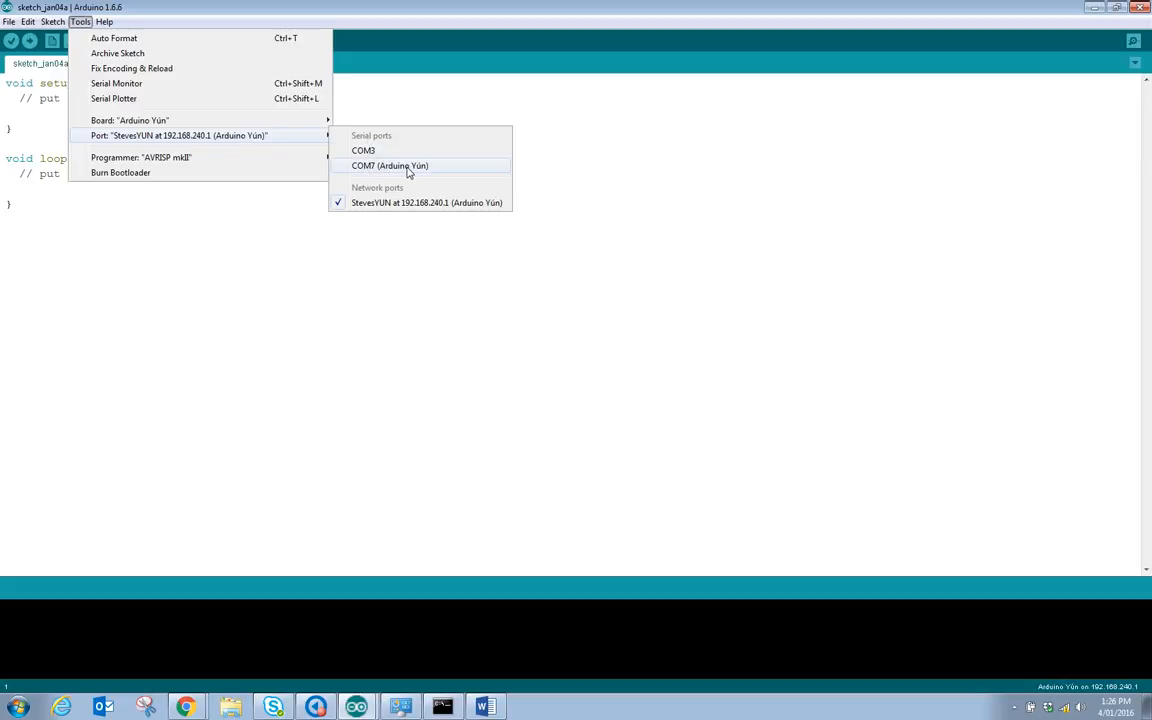